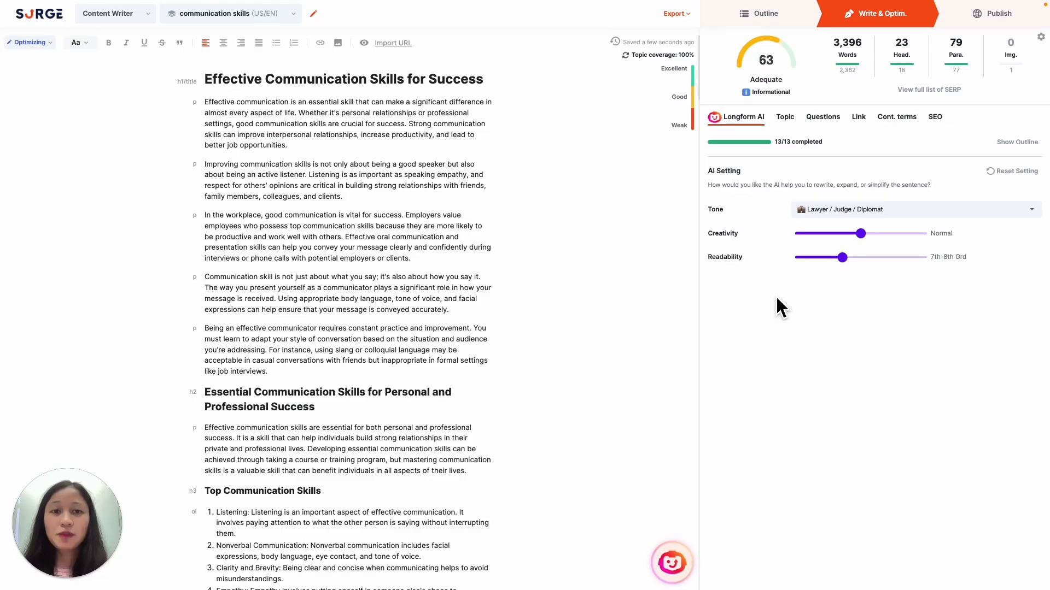
# Show the article's SEO analysis with its 63 content score and 12 suggestions.
pyautogui.click(935, 117)
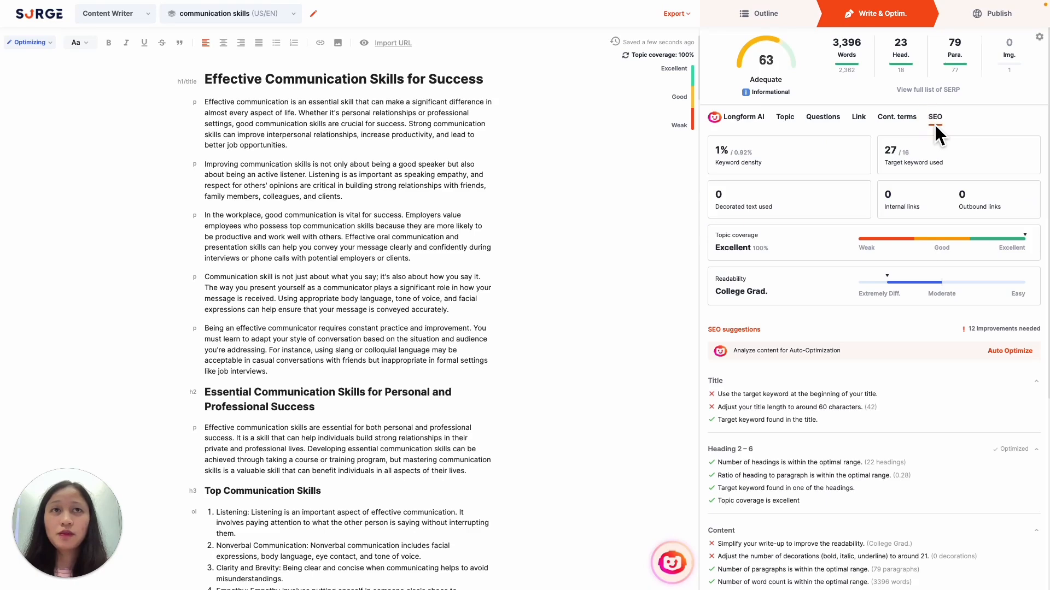
pyautogui.moveTo(1010, 350)
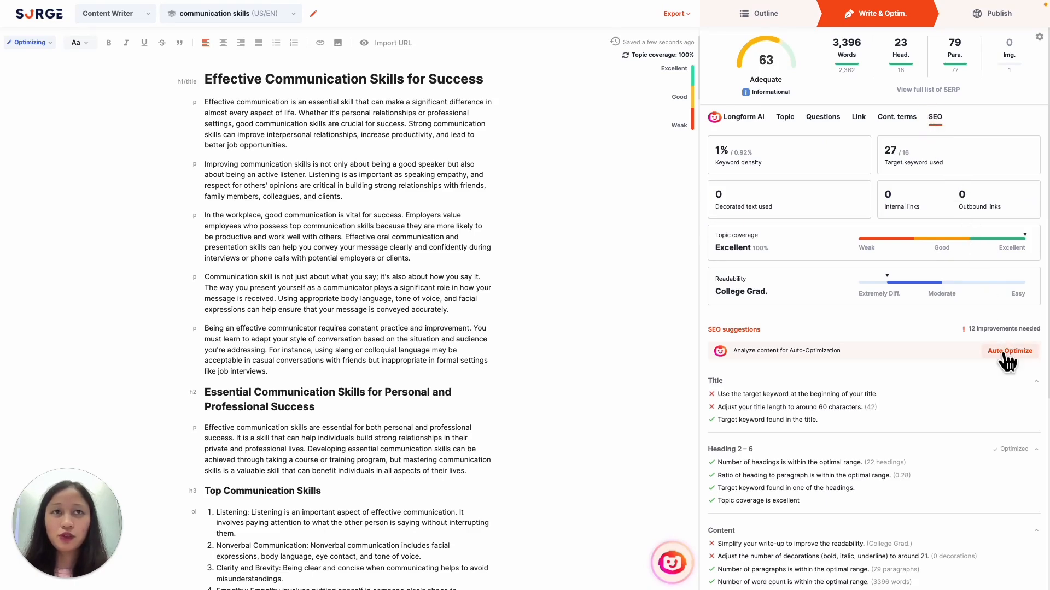
# Launch Auto Optimize, listing 112 fixes including a new title and 39 contextual terms.
pyautogui.click(1009, 350)
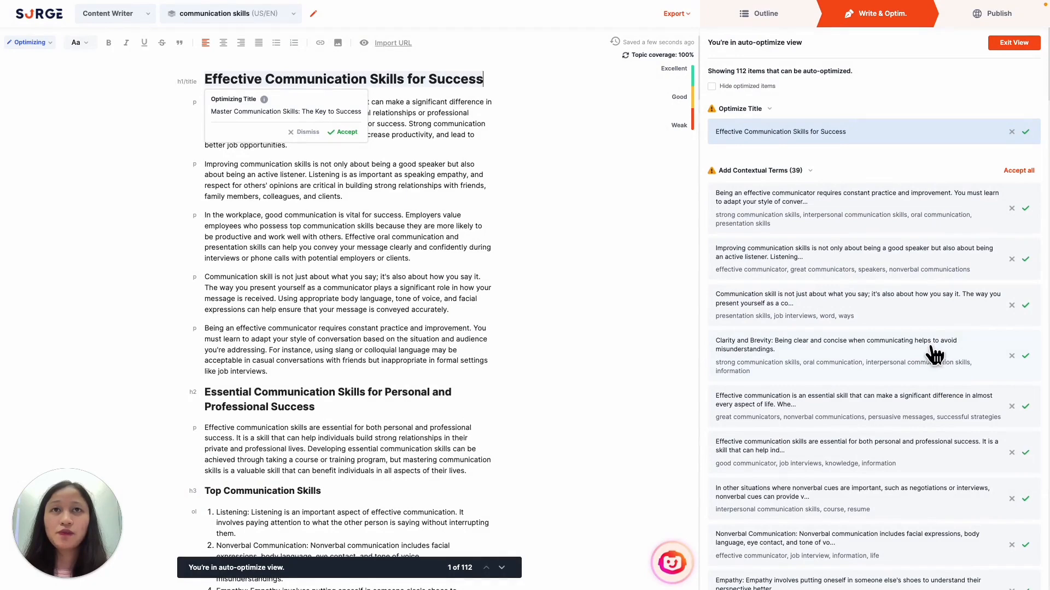
pyautogui.moveTo(944, 262)
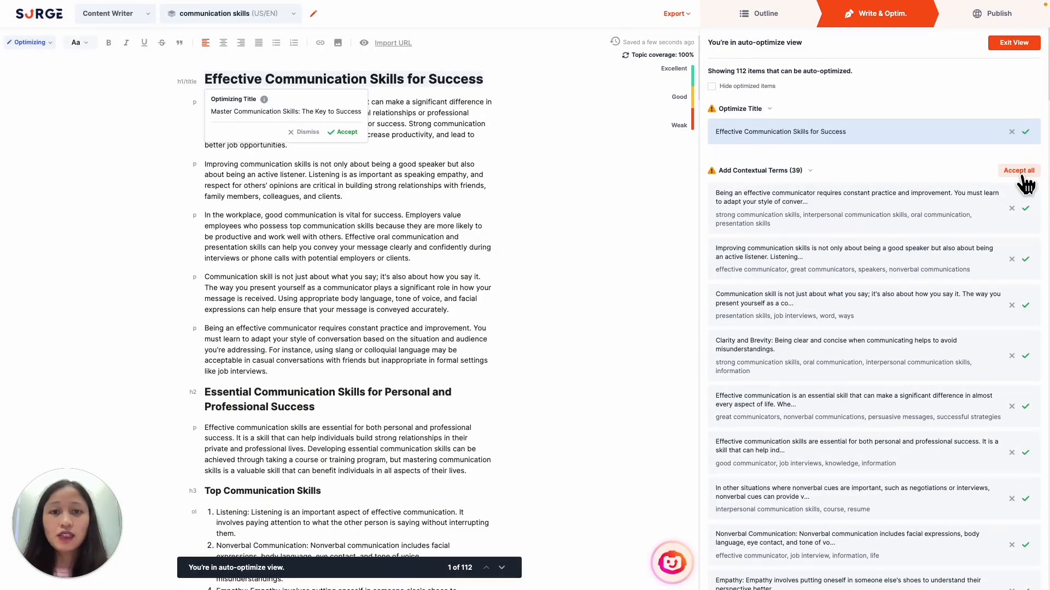
pyautogui.click(481, 78)
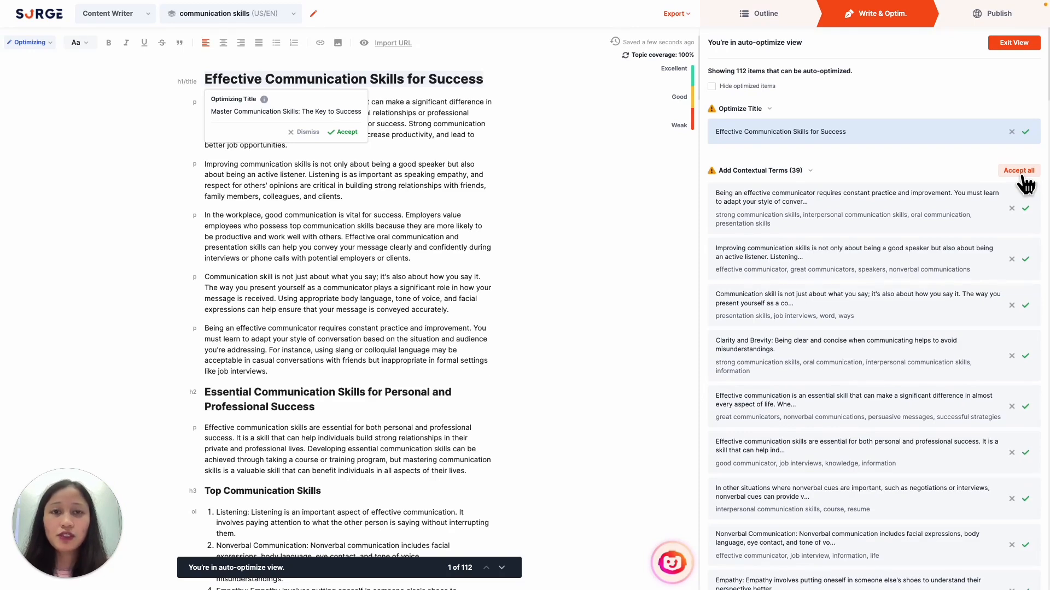
pyautogui.click(481, 78)
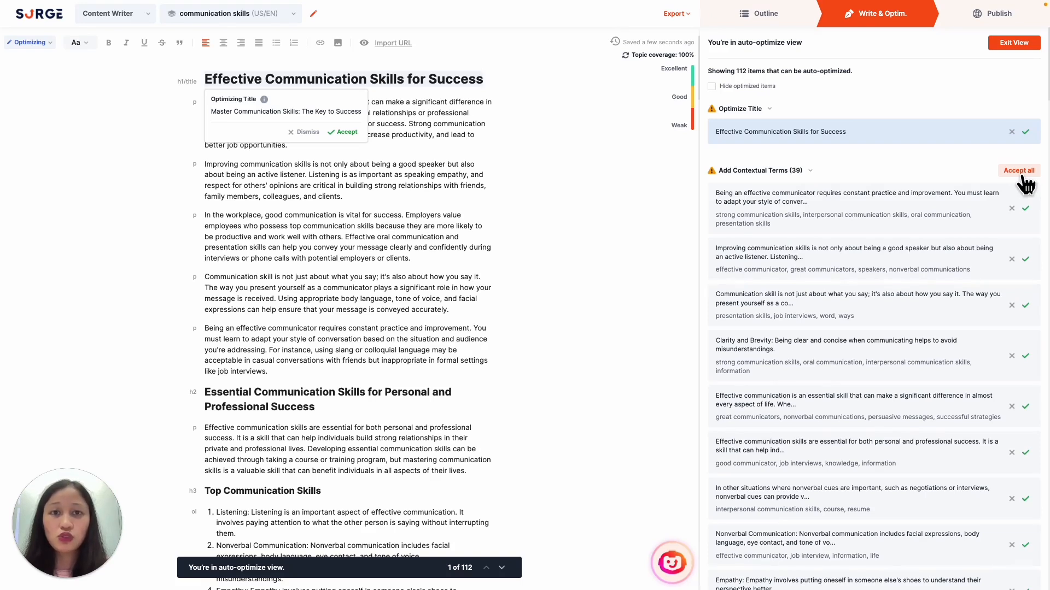
pyautogui.moveTo(972, 201)
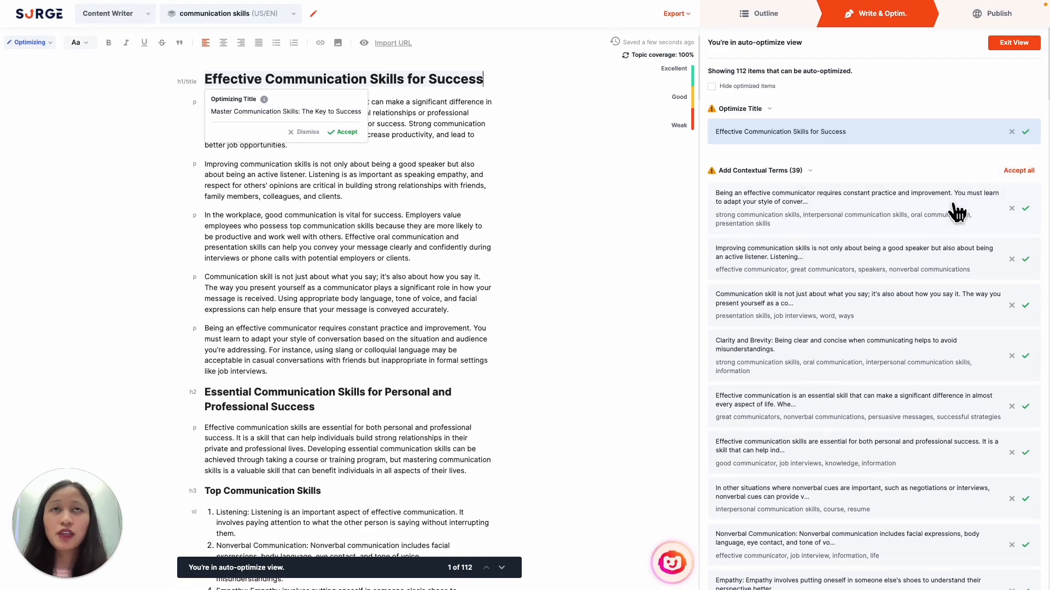
pyautogui.moveTo(945, 231)
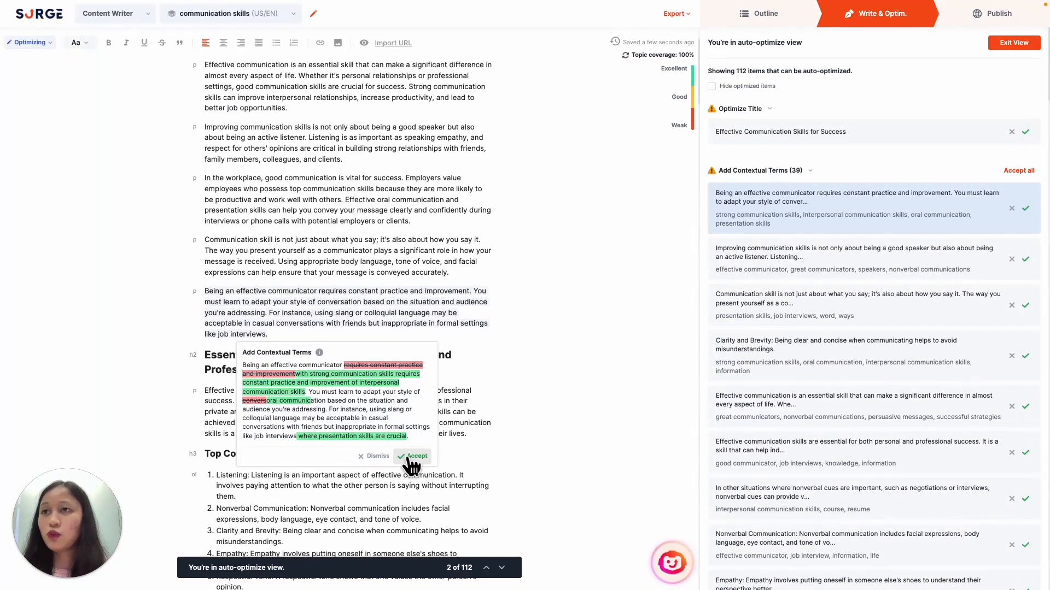
# Accept the first contextual-term paragraph rewrites, adding strong communication and presentation skills.
pyautogui.click(413, 456)
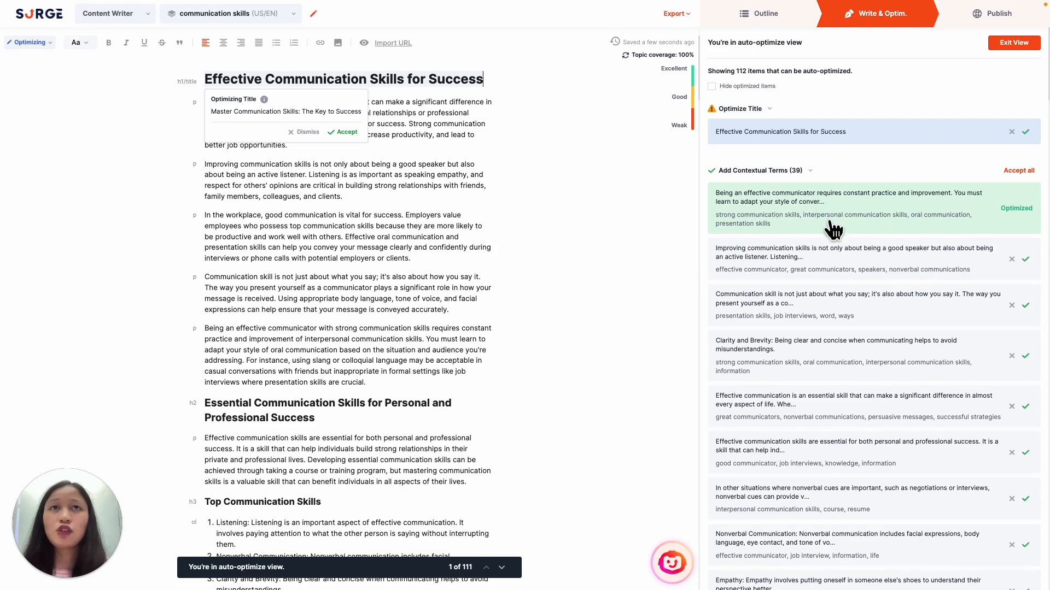
pyautogui.click(1024, 259)
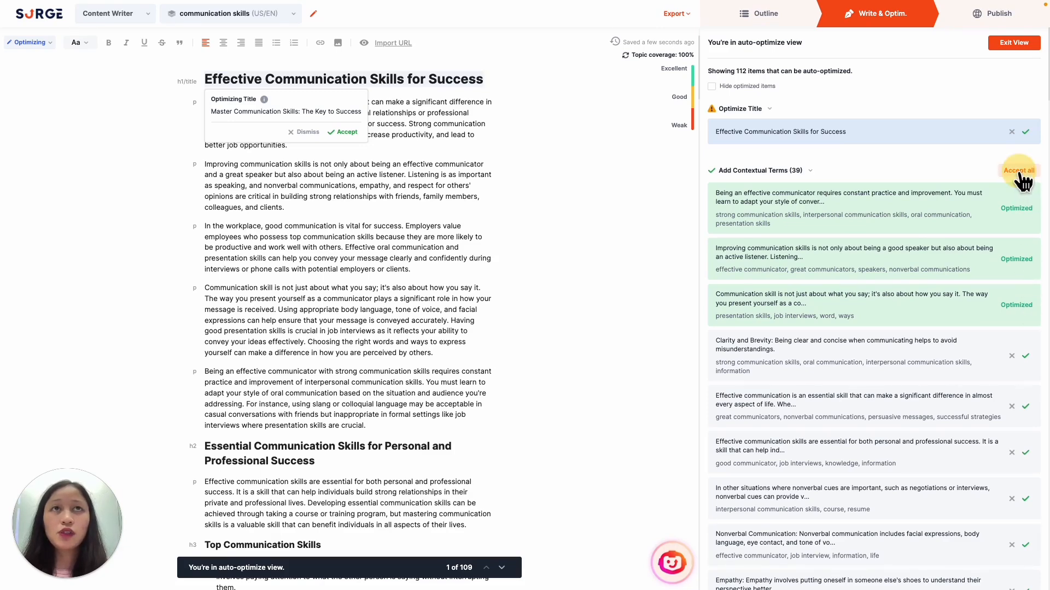
# Accept all contextual term suggestions and all 13 suggested outbound links.
pyautogui.click(1018, 170)
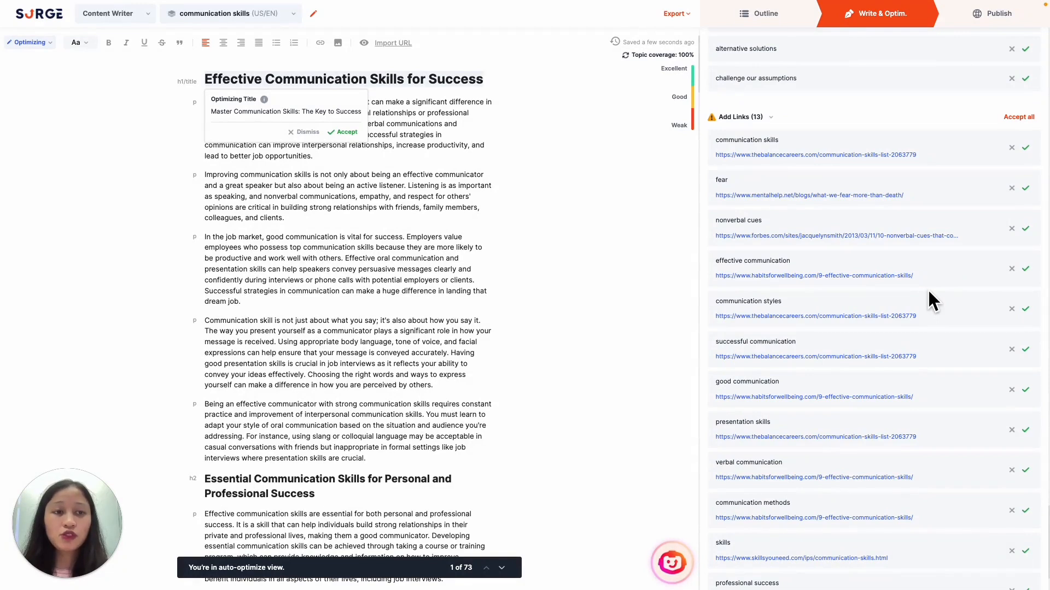
pyautogui.click(482, 79)
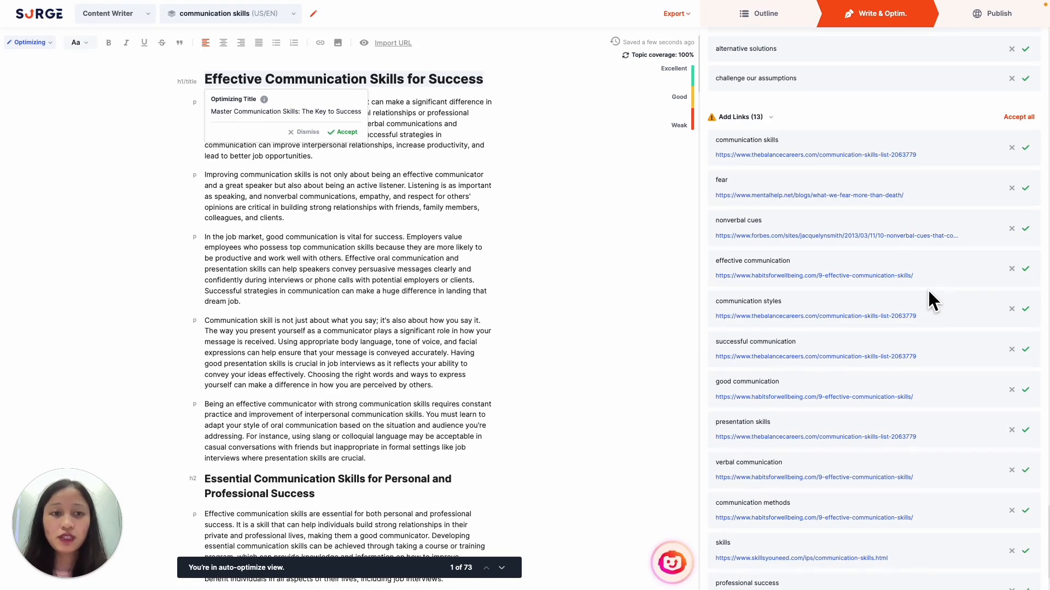
pyautogui.click(482, 79)
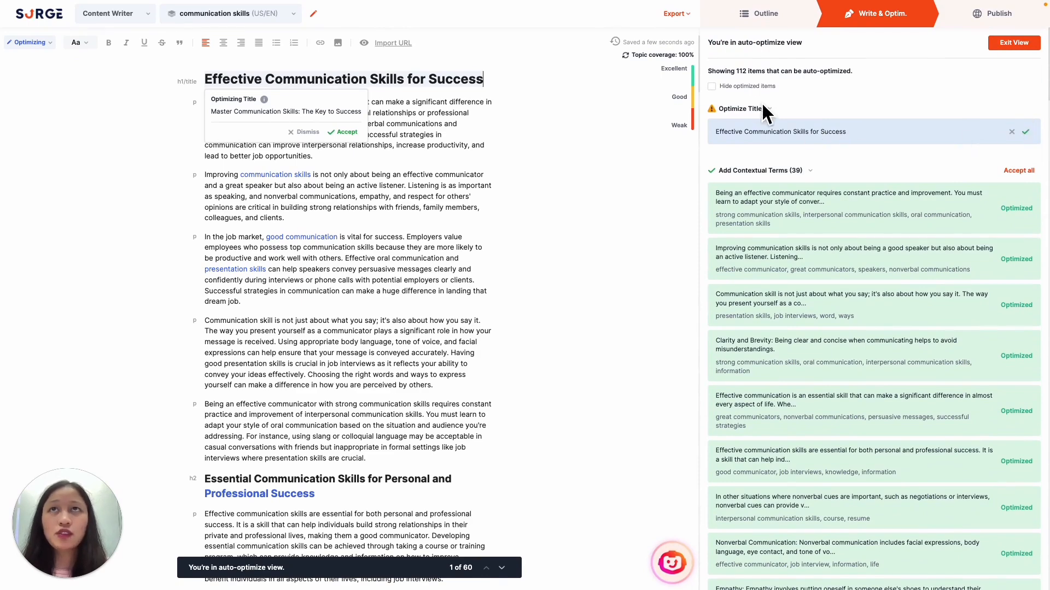
# Accept the title "Master Communication Skills: The Key to Success" and decorations, exiting with score 71.
pyautogui.click(710, 86)
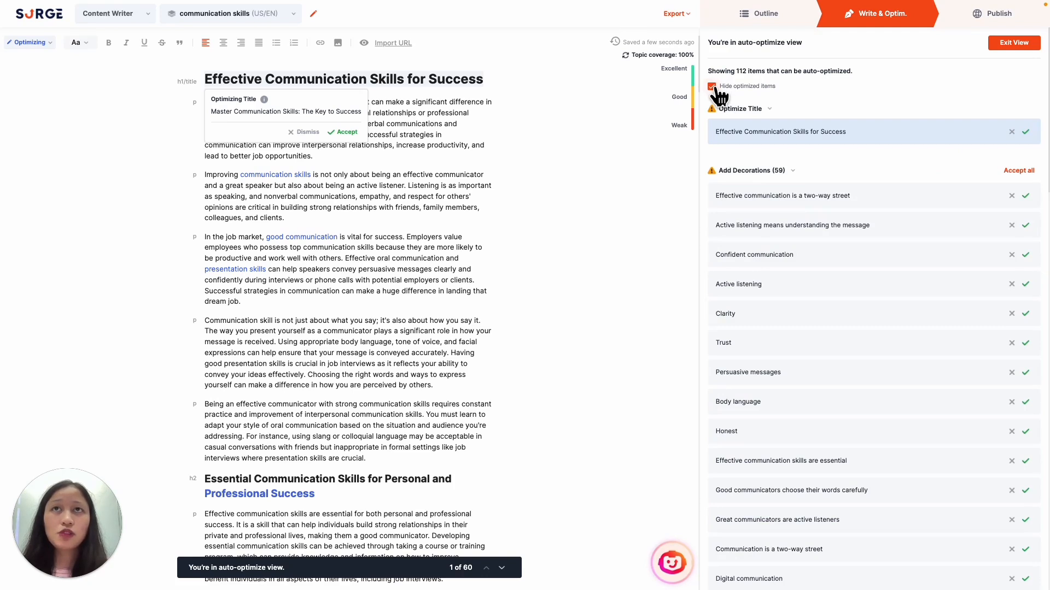
pyautogui.moveTo(829, 114)
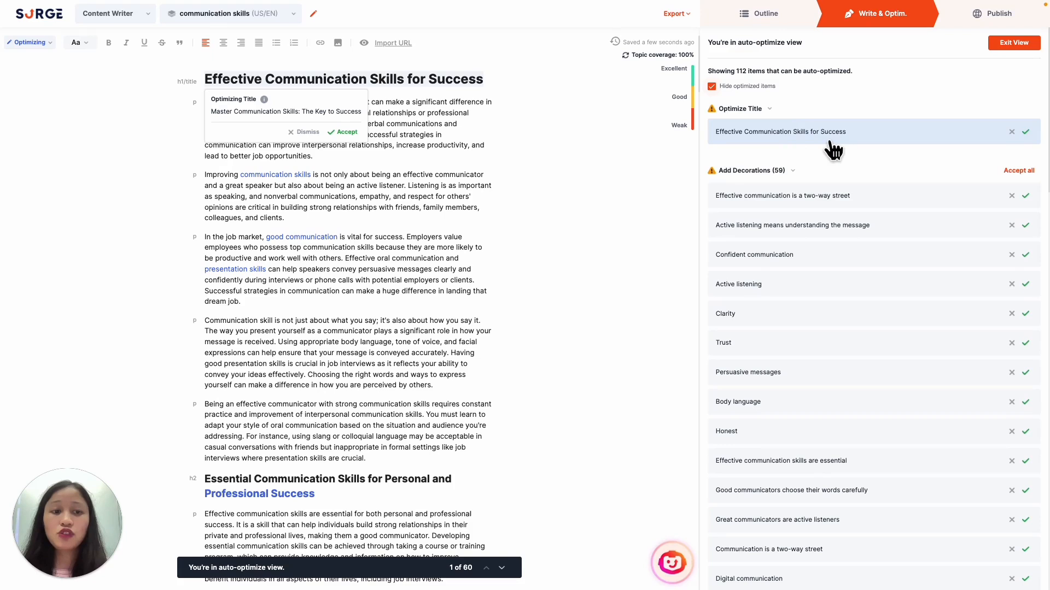
pyautogui.moveTo(362, 145)
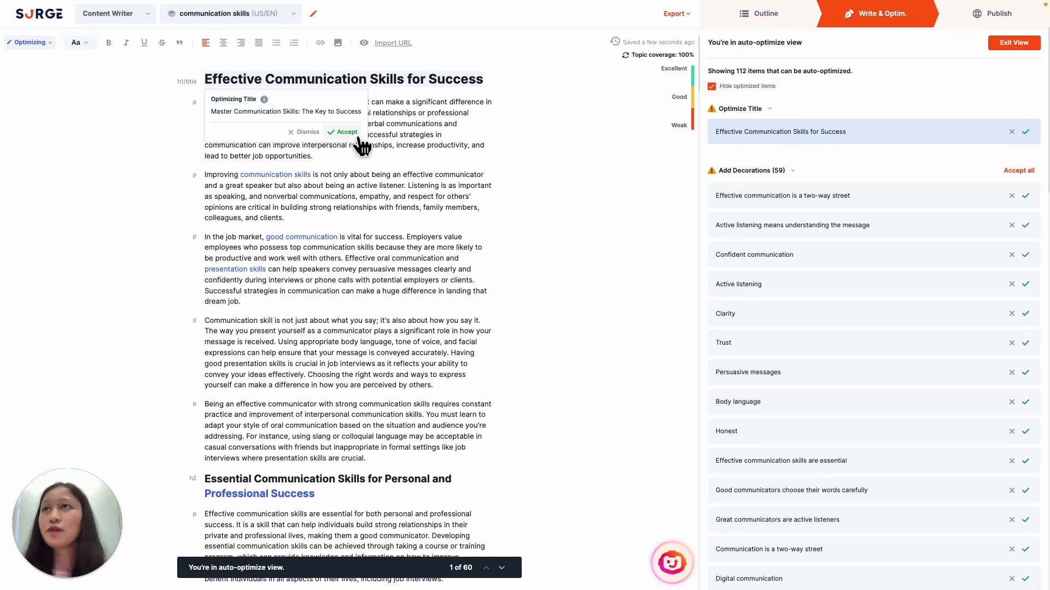
pyautogui.click(342, 132)
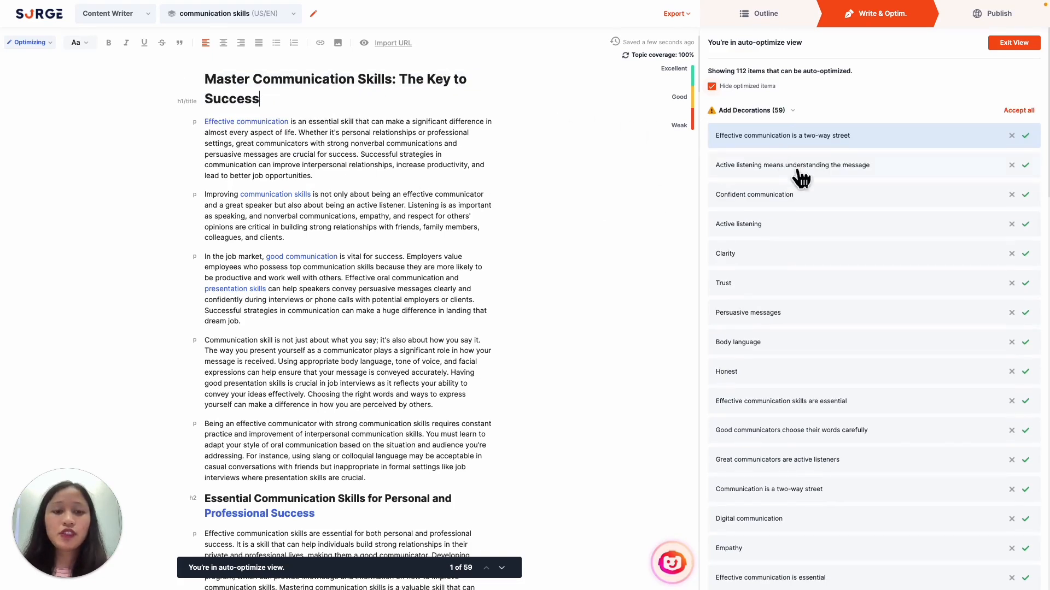
pyautogui.moveTo(859, 176)
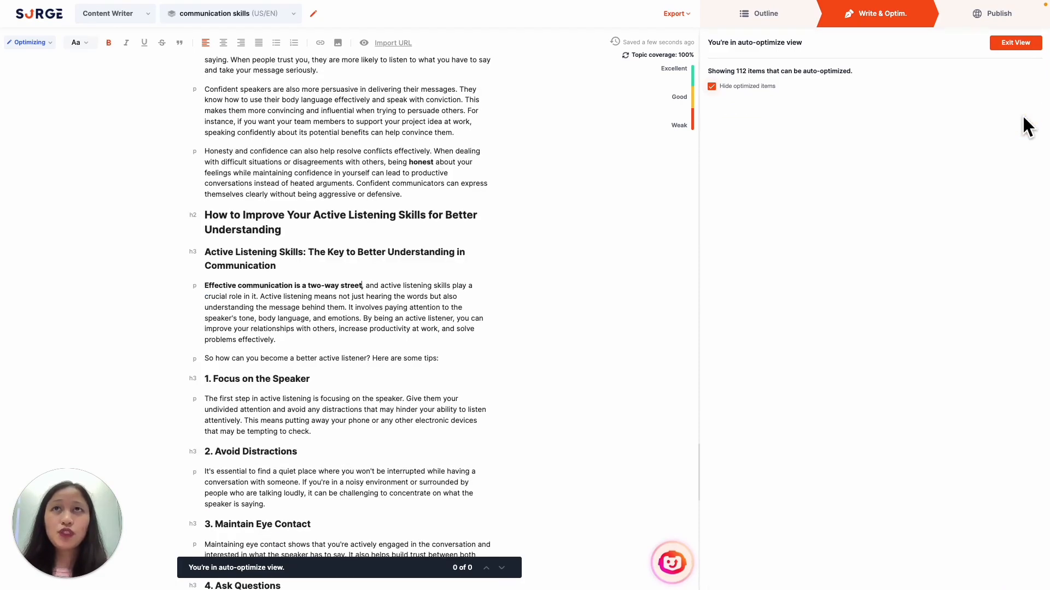
pyautogui.click(1015, 43)
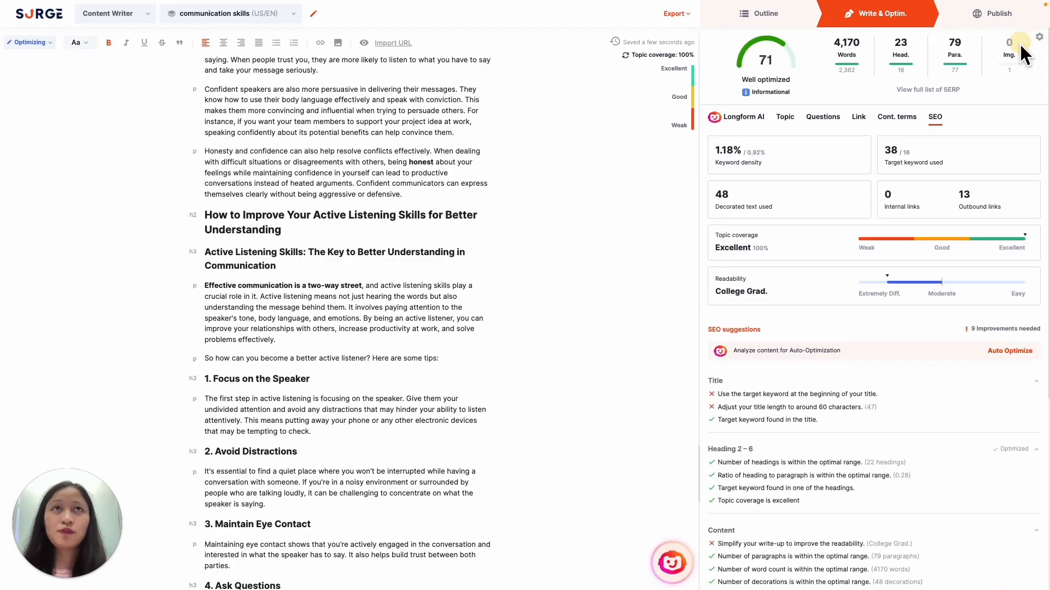